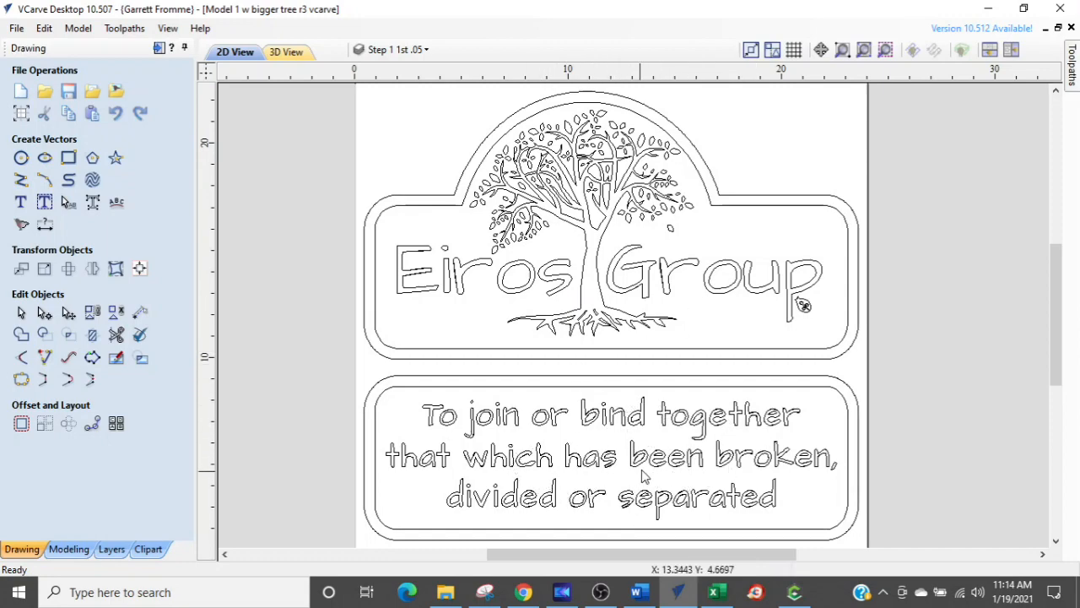
mouse_move(524, 336)
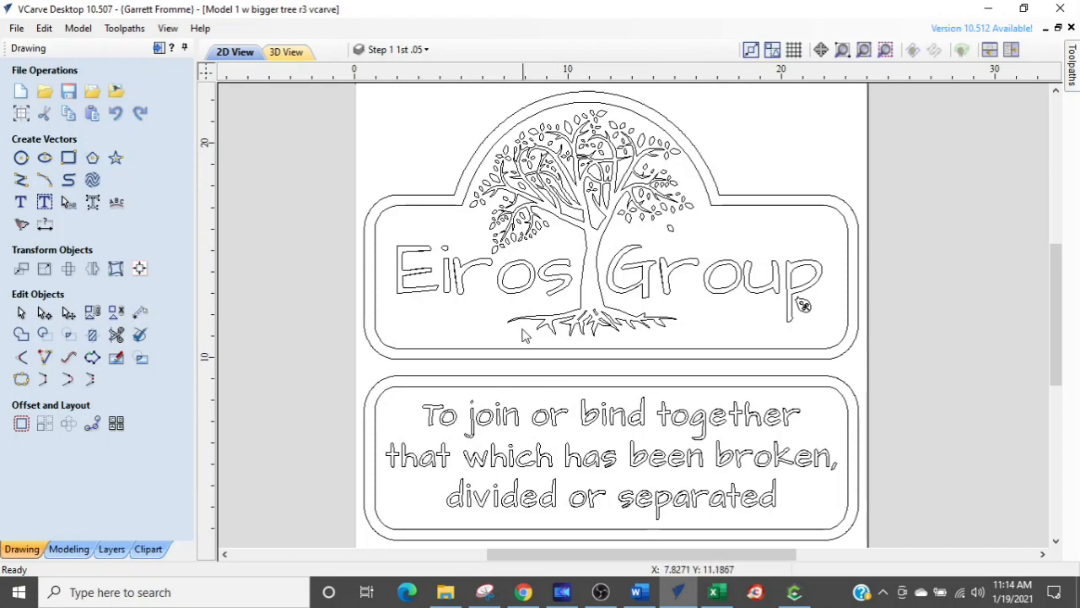
mouse_move(701, 295)
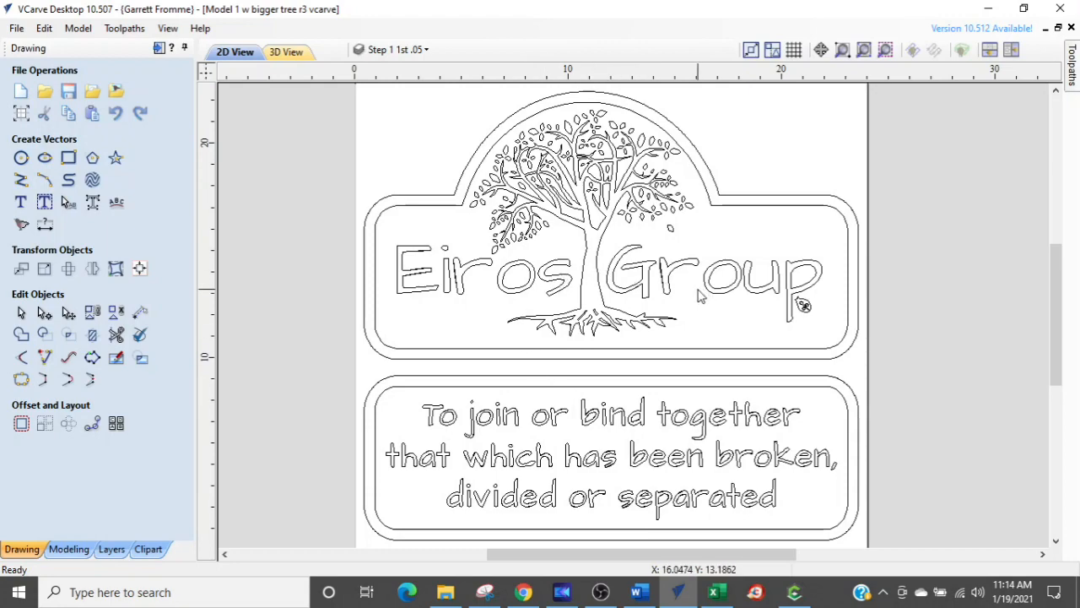
mouse_move(713, 300)
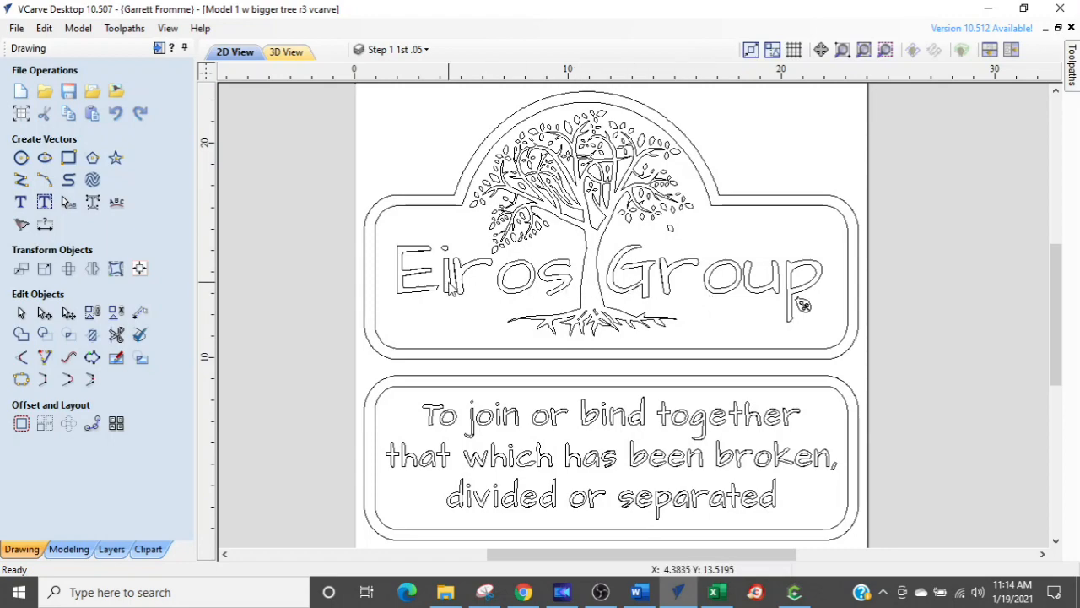
Step: Start the Create Text tool from the Drawing tab's Create Vectors section
left_click(20, 203)
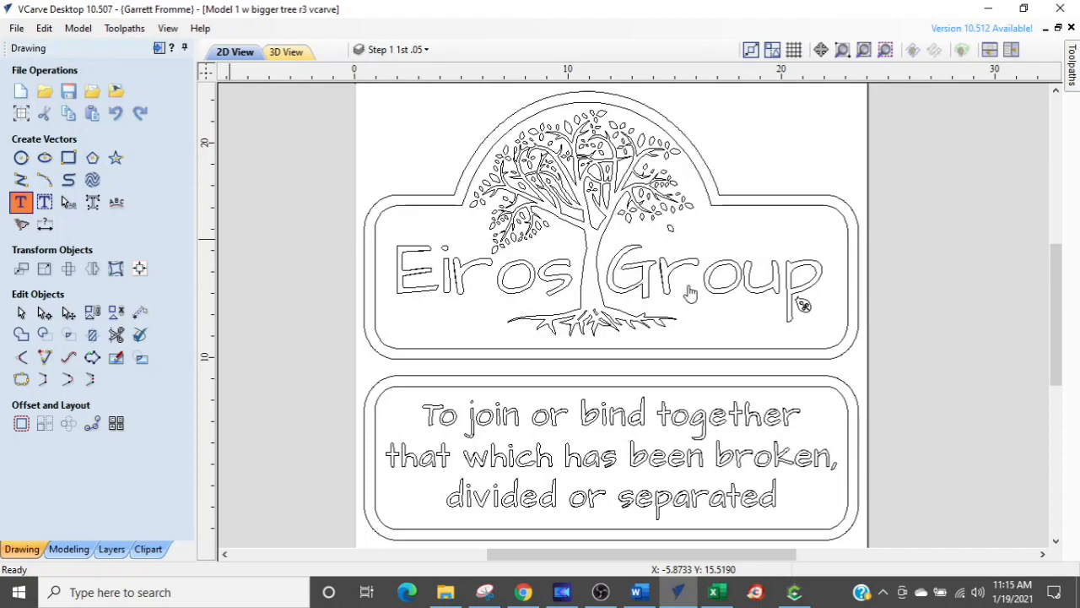
left_click(20, 203)
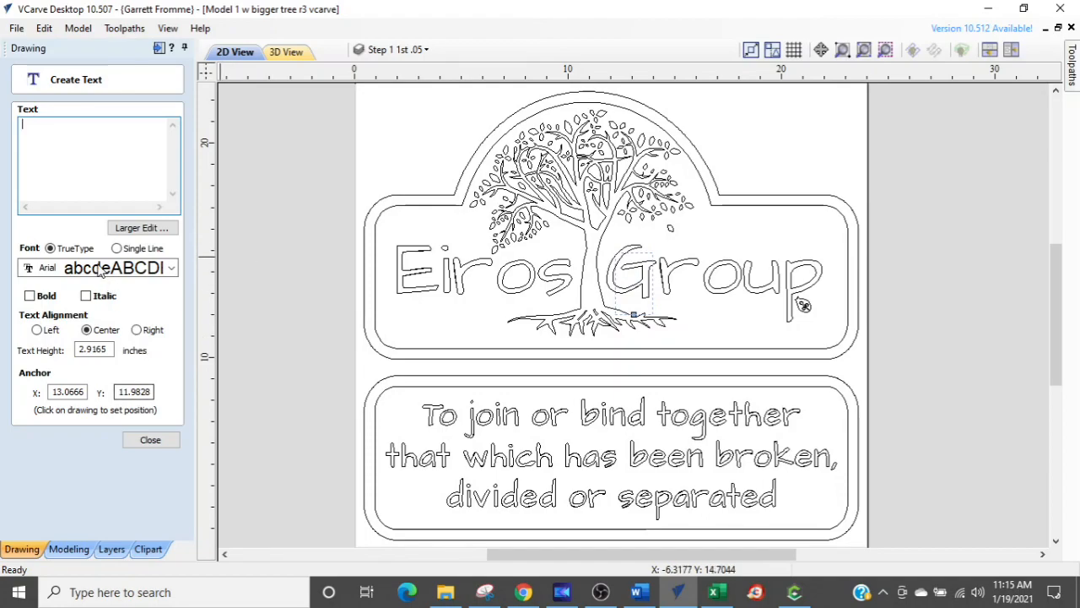
Step: Close the text form and zoom in on the 'roup' letters of Group
left_click(151, 439)
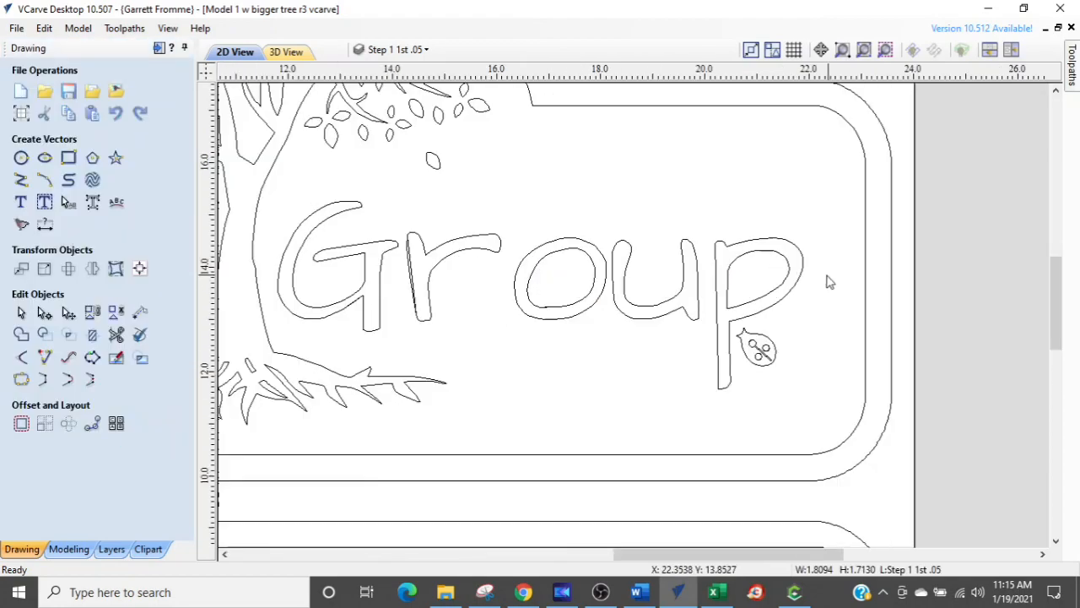
left_click(425, 49)
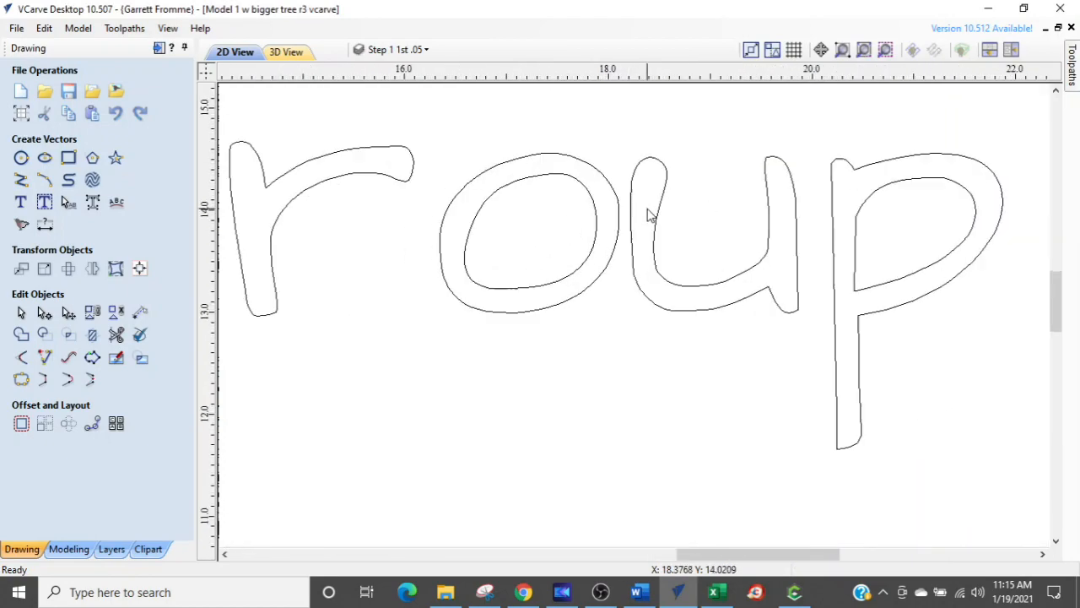
mouse_move(633, 269)
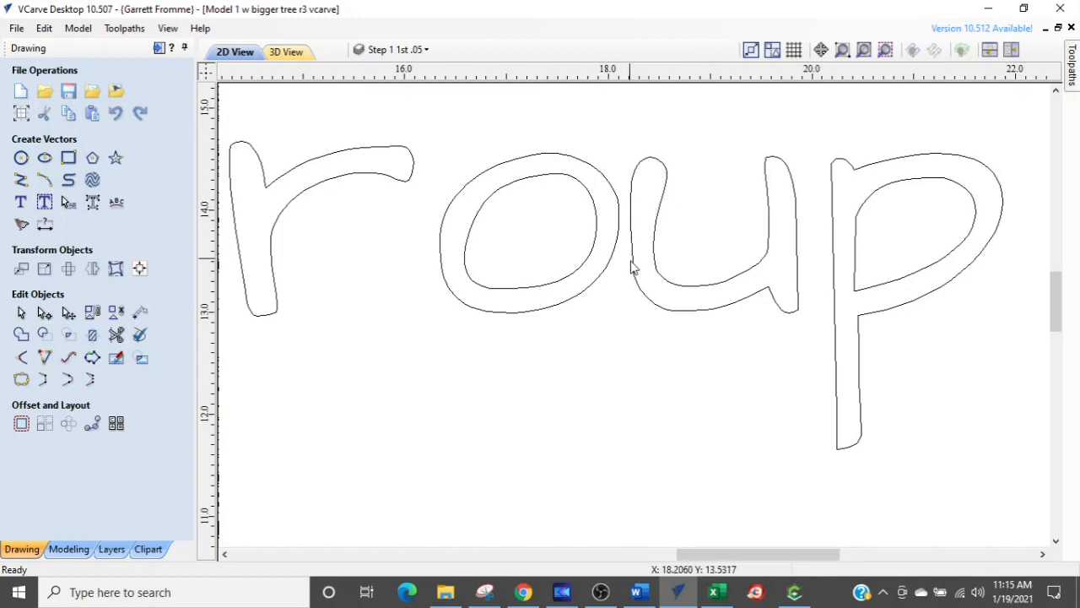
mouse_move(809, 332)
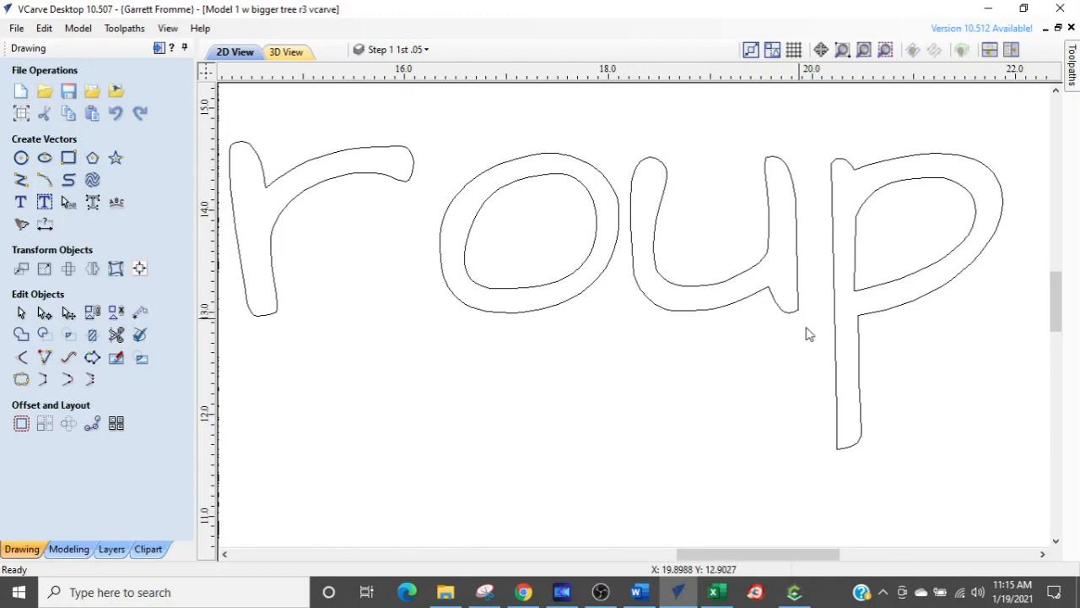
mouse_move(793, 240)
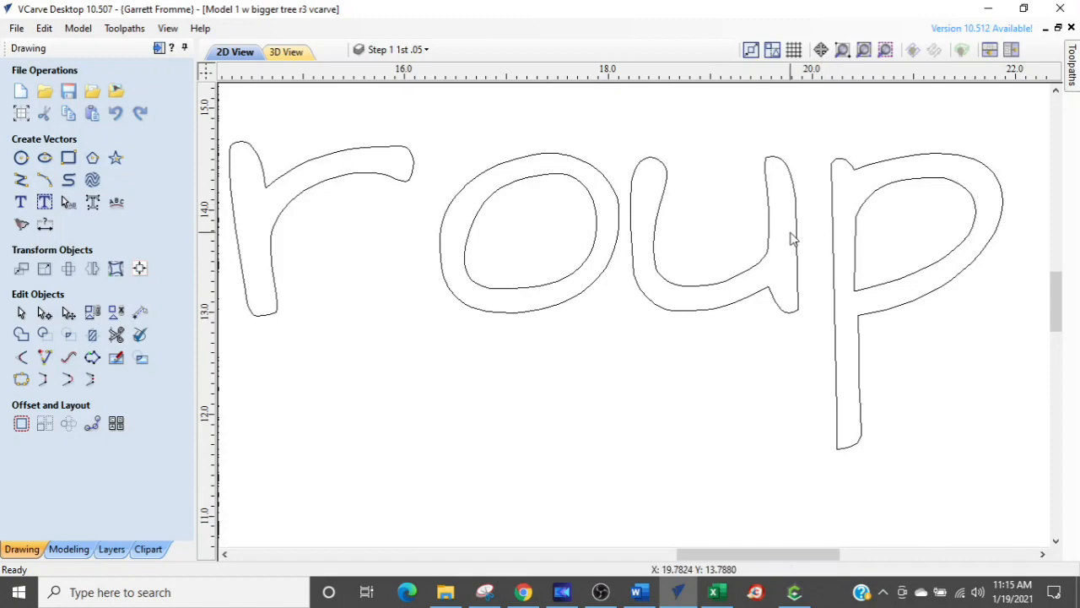
mouse_move(544, 199)
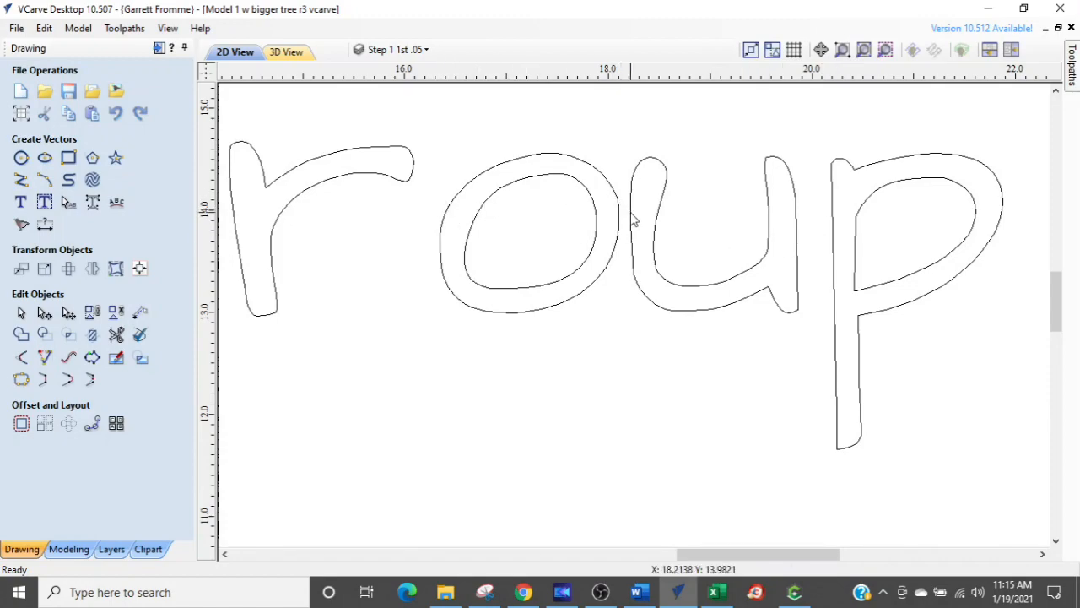
Step: Select the 'u' outline for node editing and stretch its top smooth node's handle outward
left_click(712, 233)
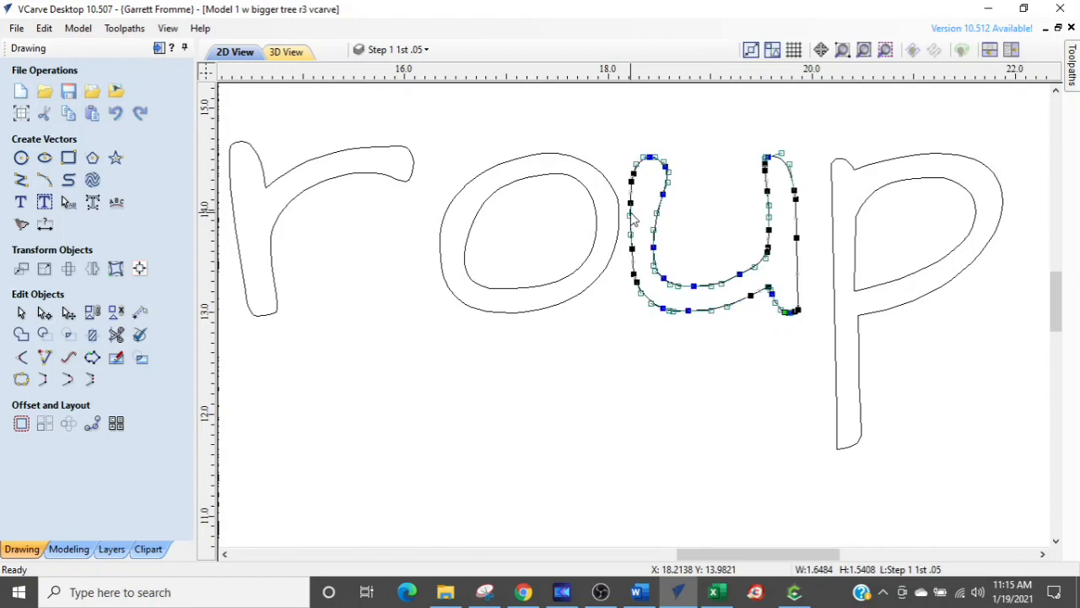
mouse_move(731, 301)
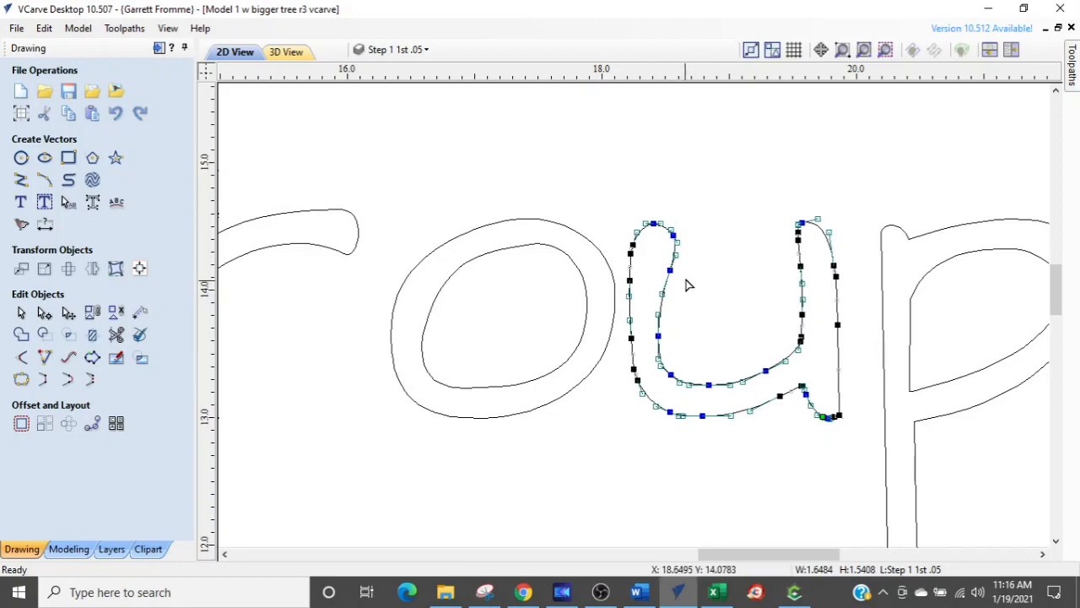
mouse_move(650, 257)
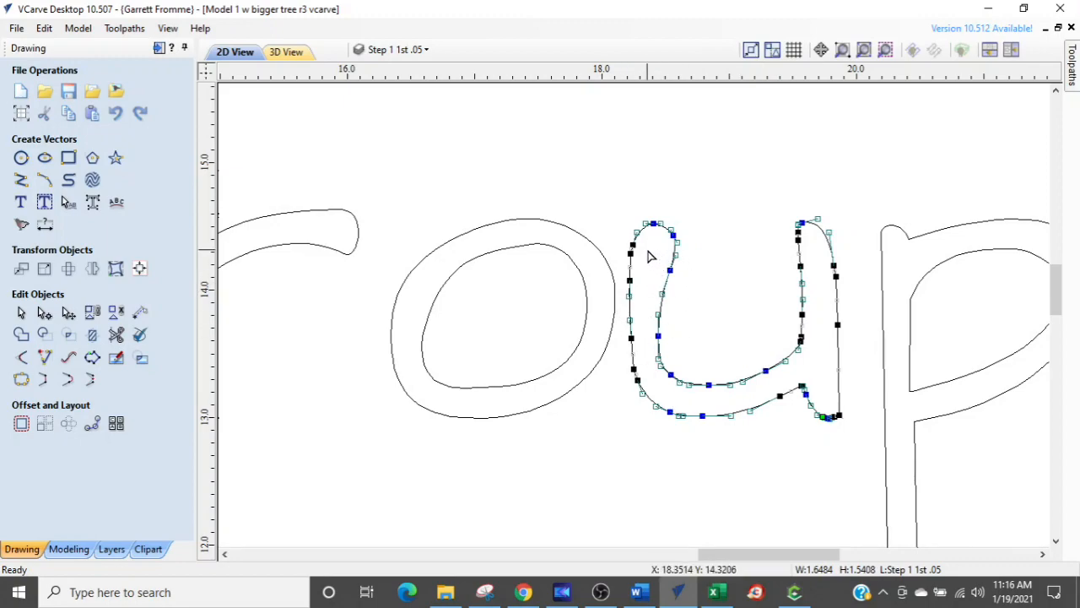
mouse_move(650, 262)
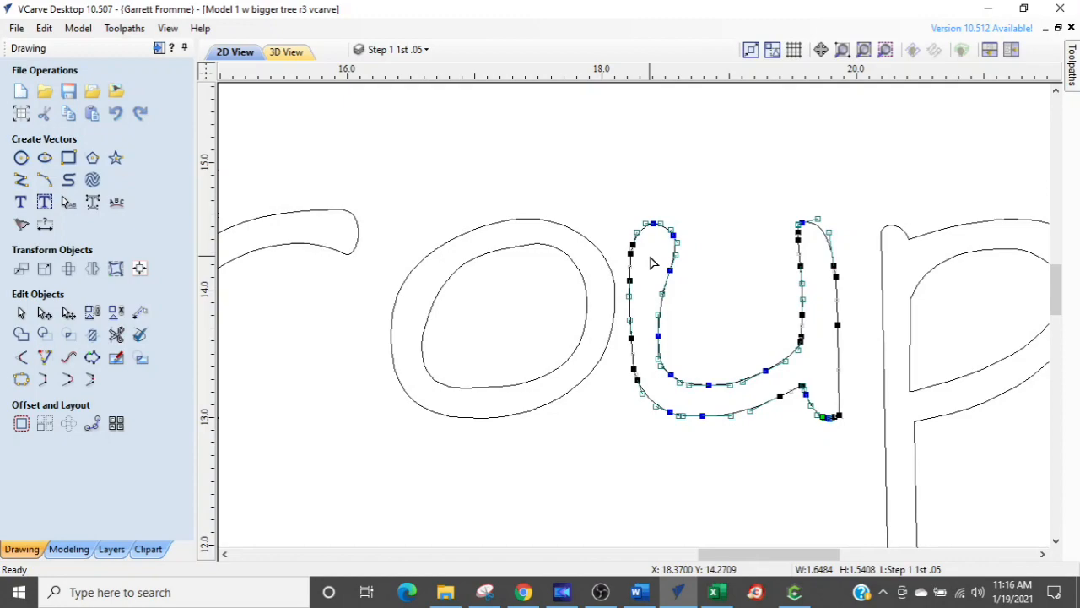
mouse_move(658, 268)
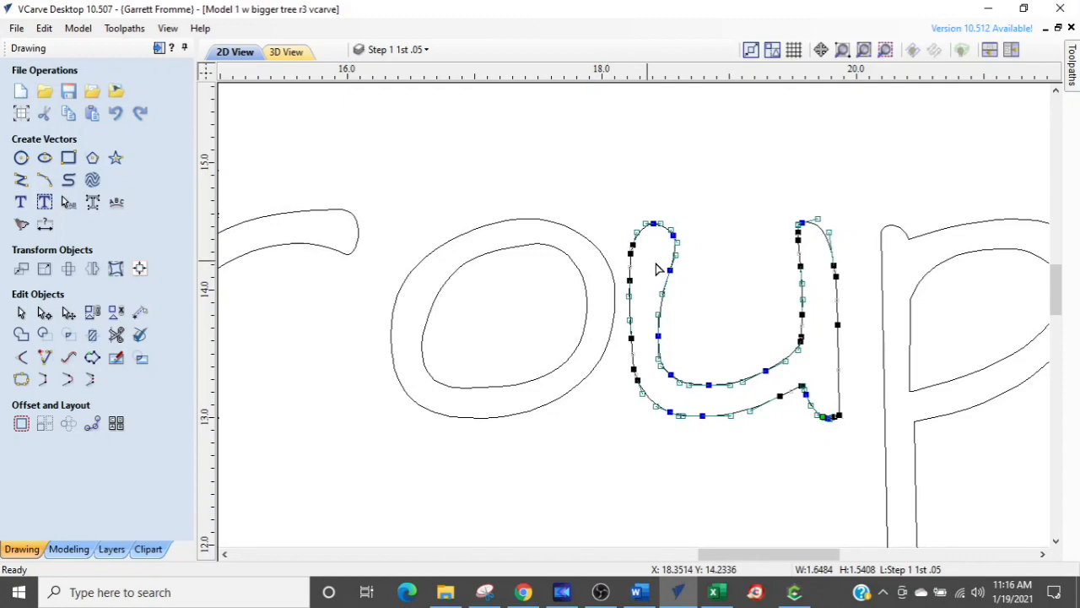
mouse_move(628, 284)
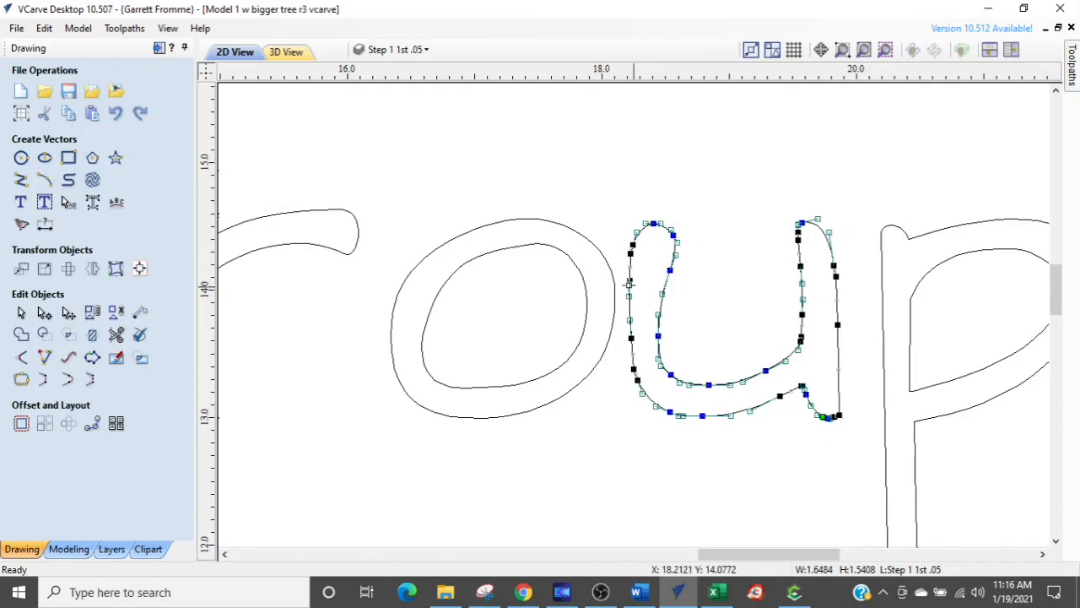
mouse_move(689, 283)
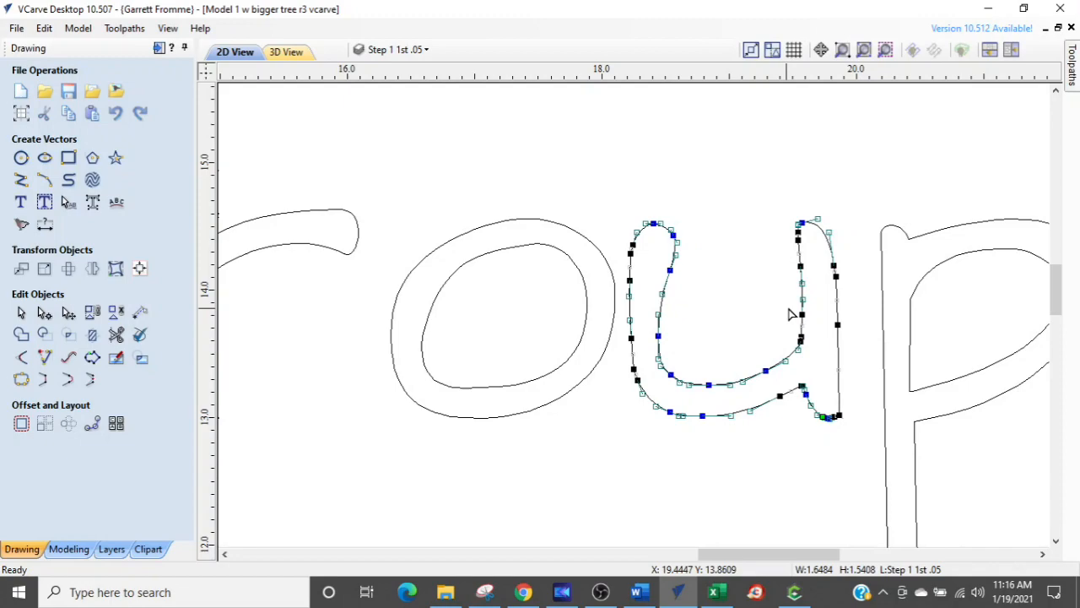
mouse_move(794, 348)
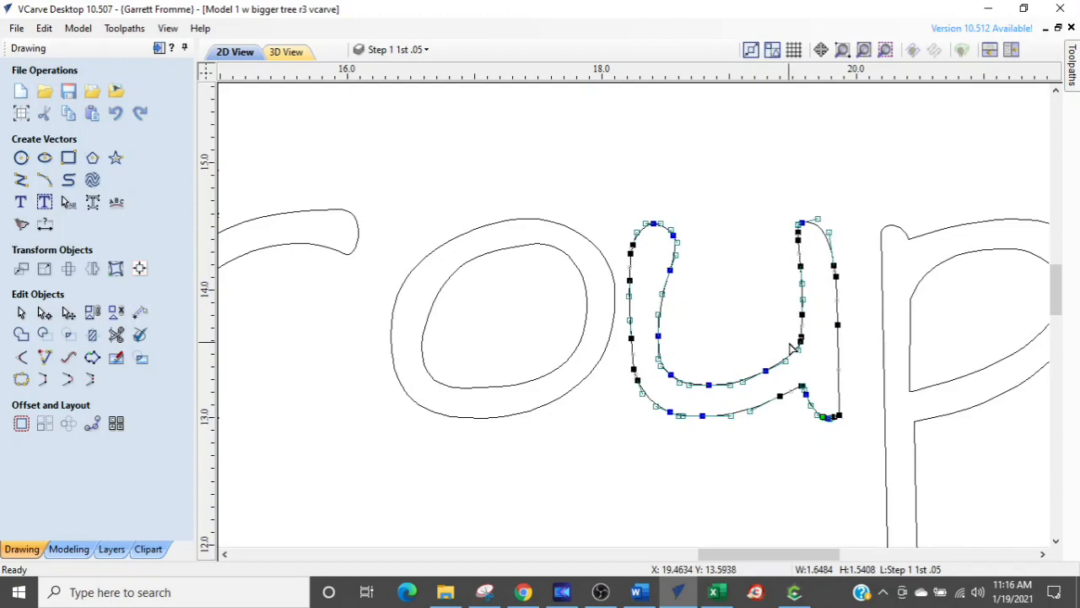
mouse_move(739, 285)
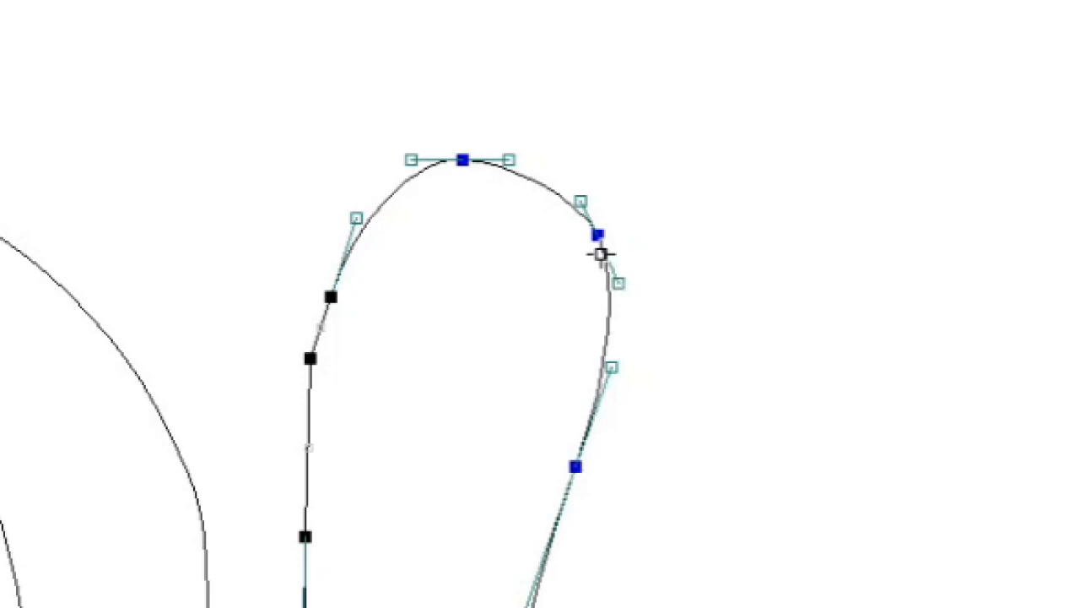
mouse_move(578, 194)
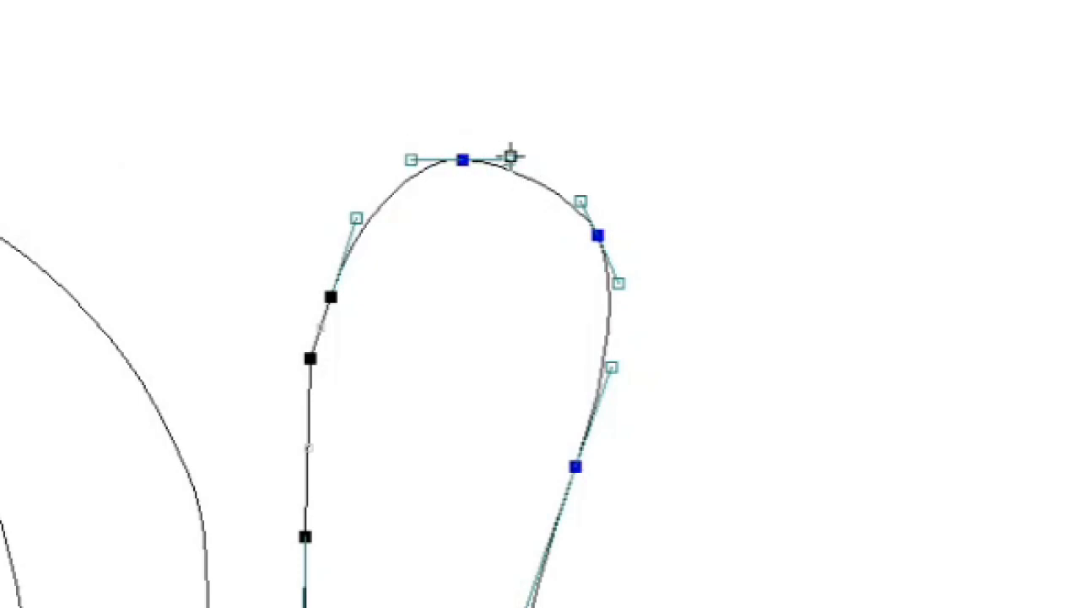
left_click_drag(510, 155, 865, 135)
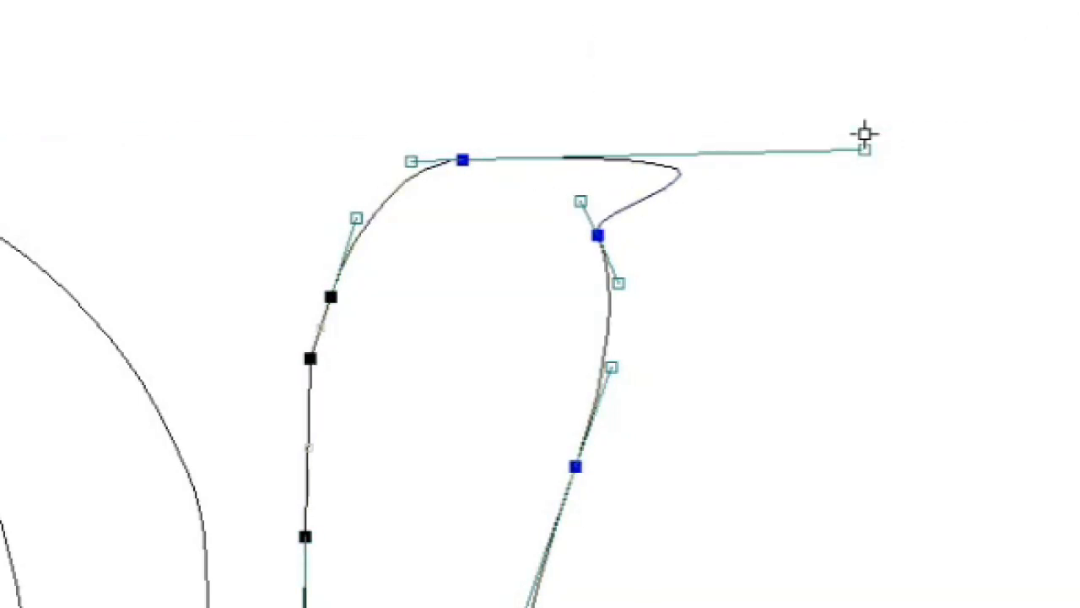
mouse_move(408, 155)
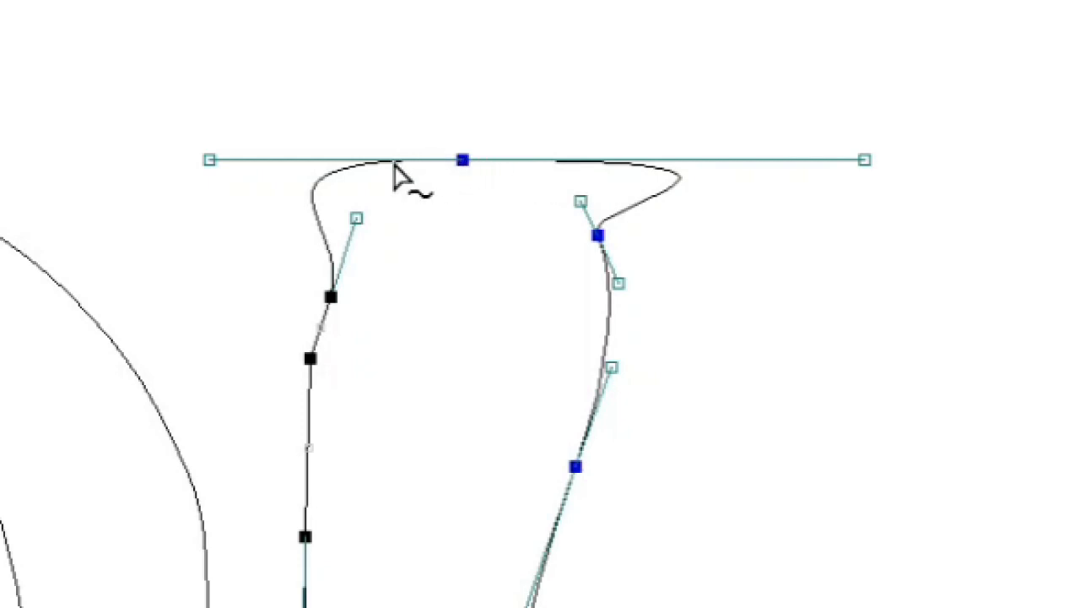
mouse_move(365, 201)
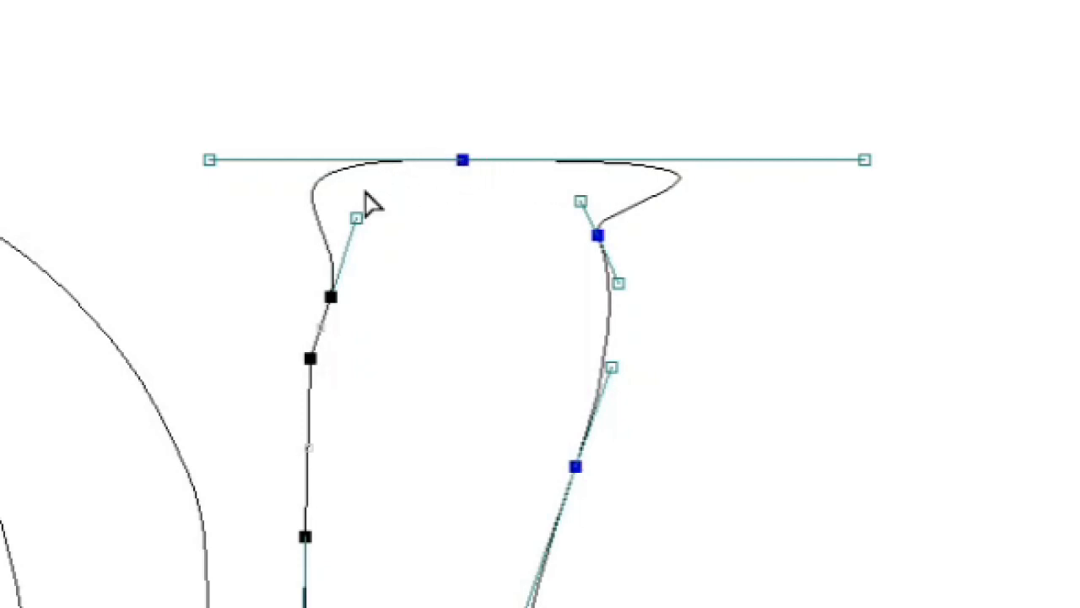
mouse_move(503, 186)
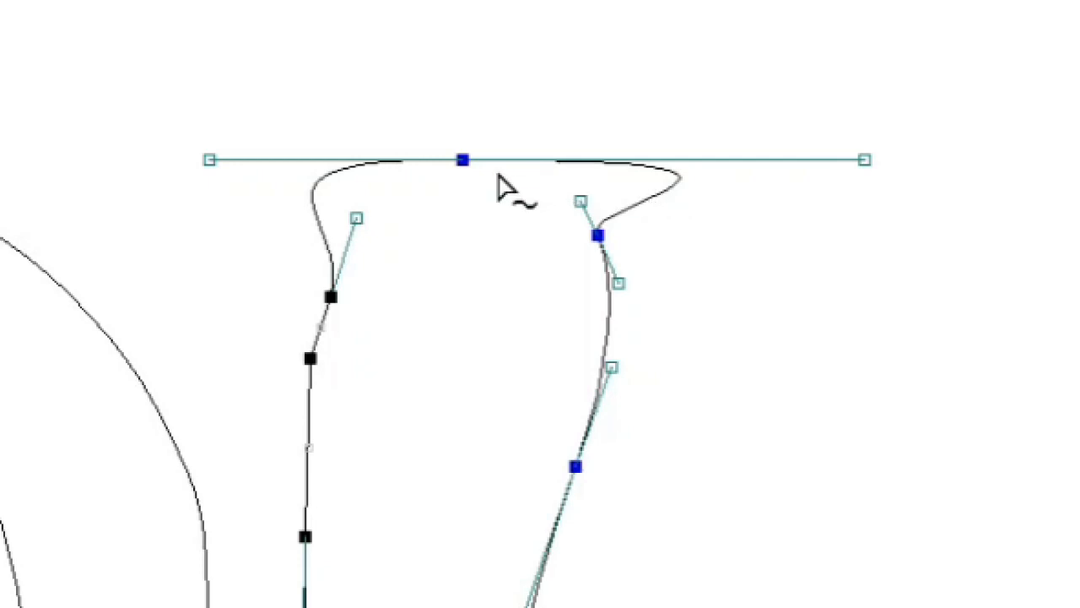
mouse_move(498, 217)
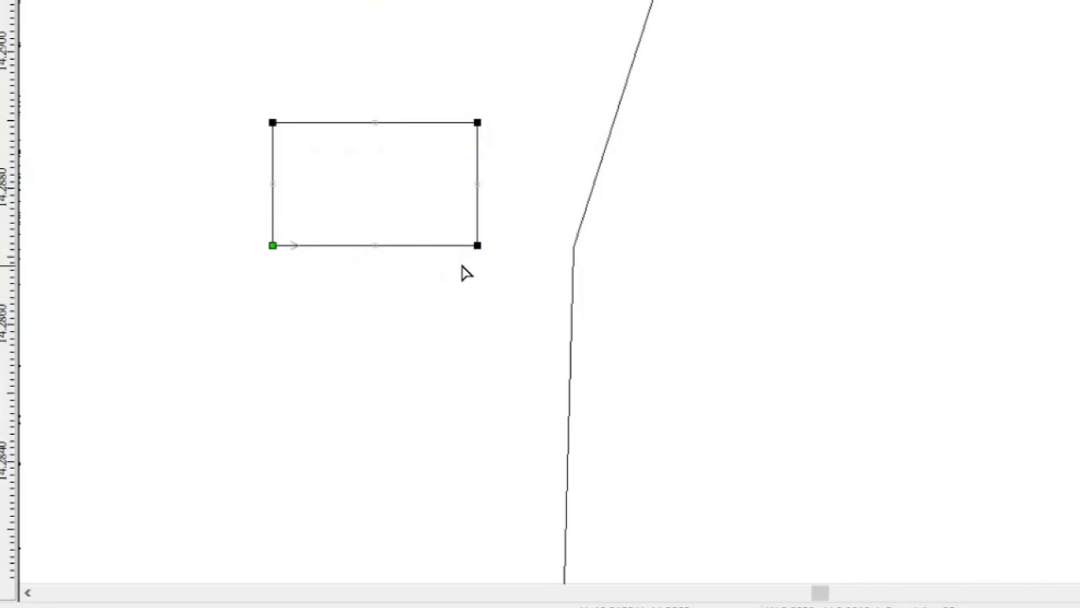
mouse_move(480, 246)
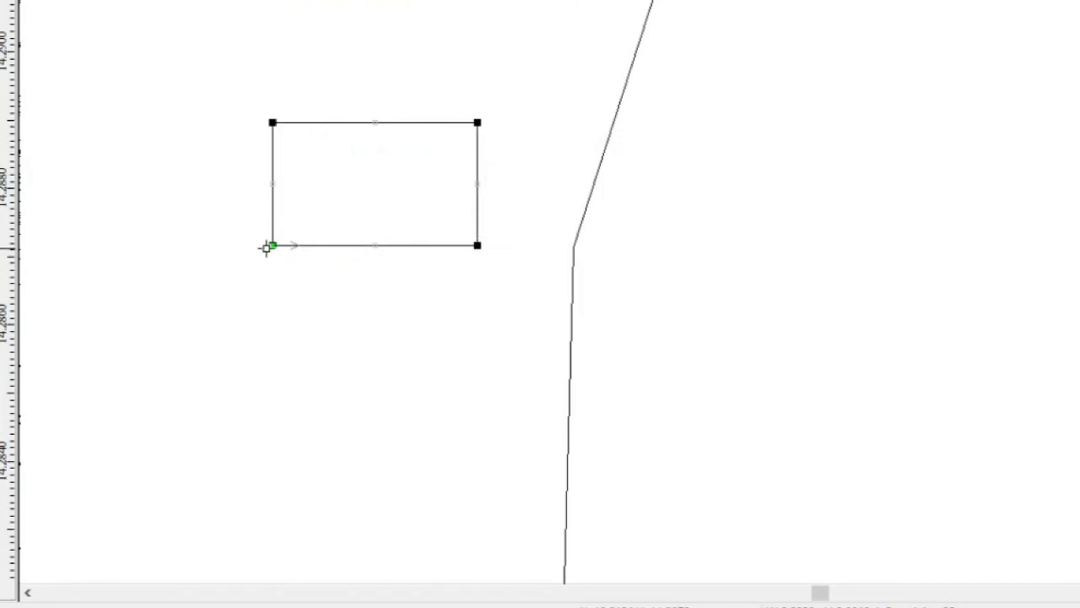
mouse_move(302, 226)
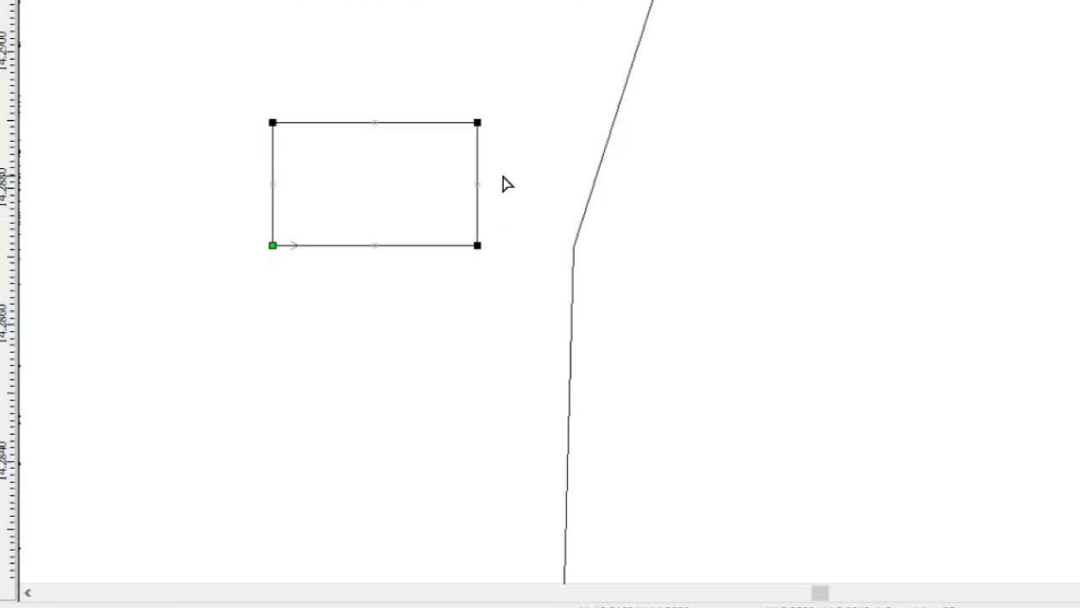
mouse_move(257, 172)
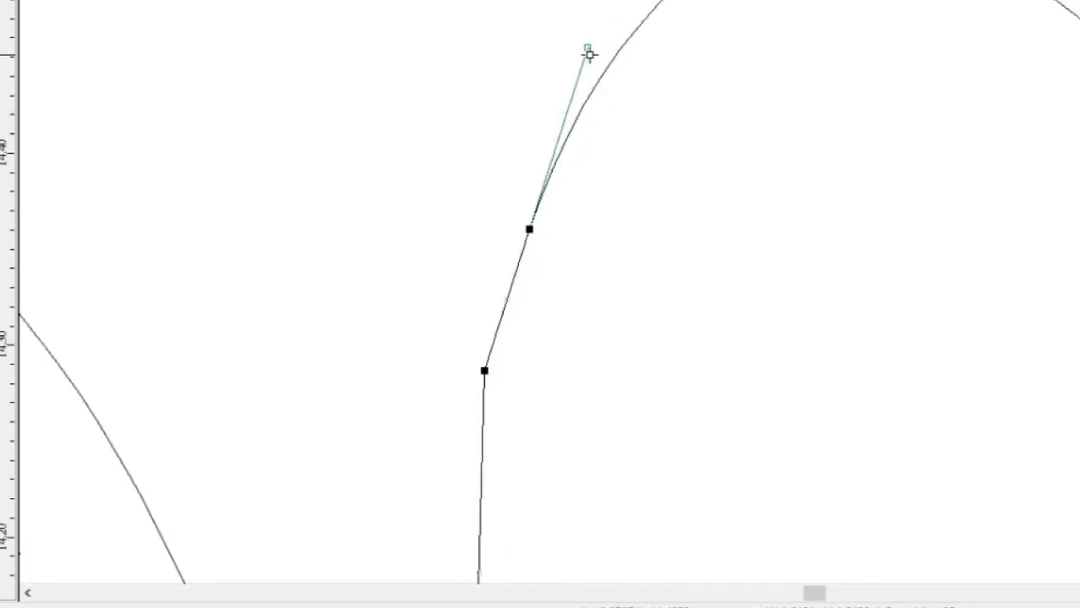
Step: Adjust the curve handle on the letter's rising right stroke
left_click_drag(587, 49, 700, 184)
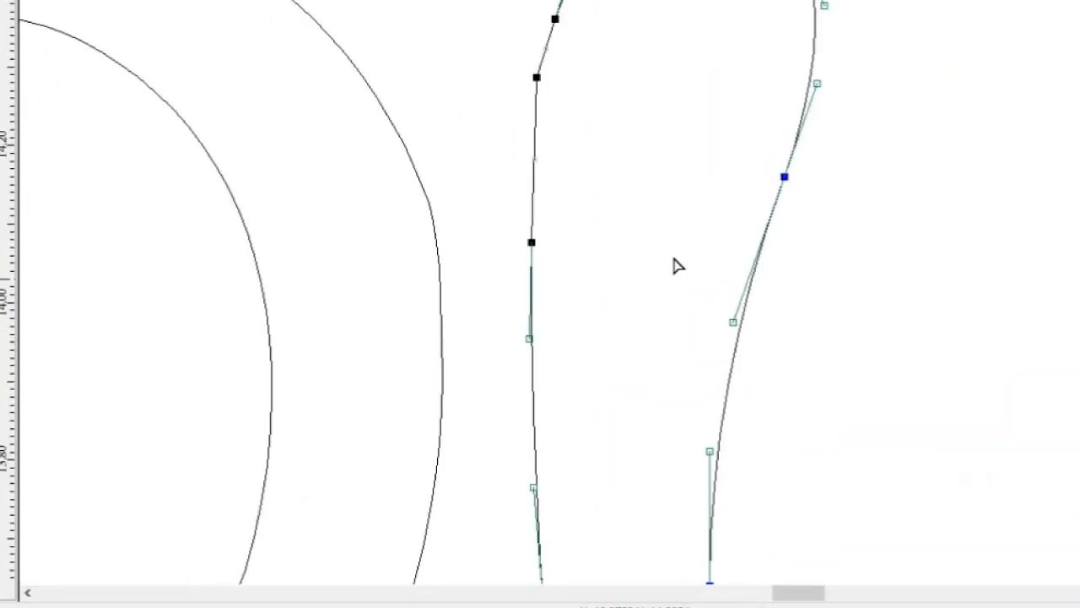
mouse_move(591, 93)
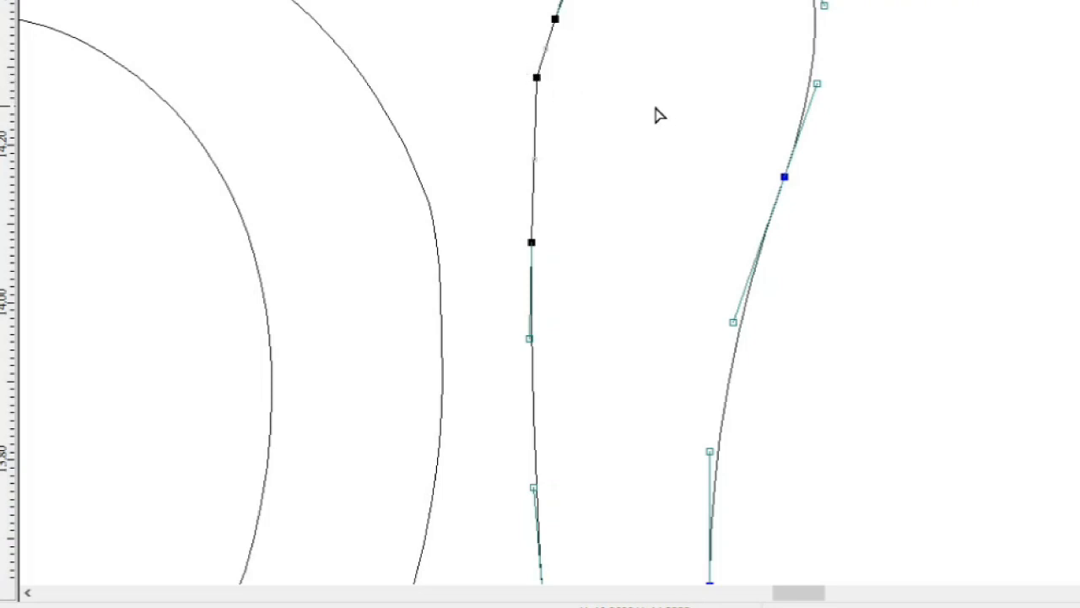
mouse_move(609, 102)
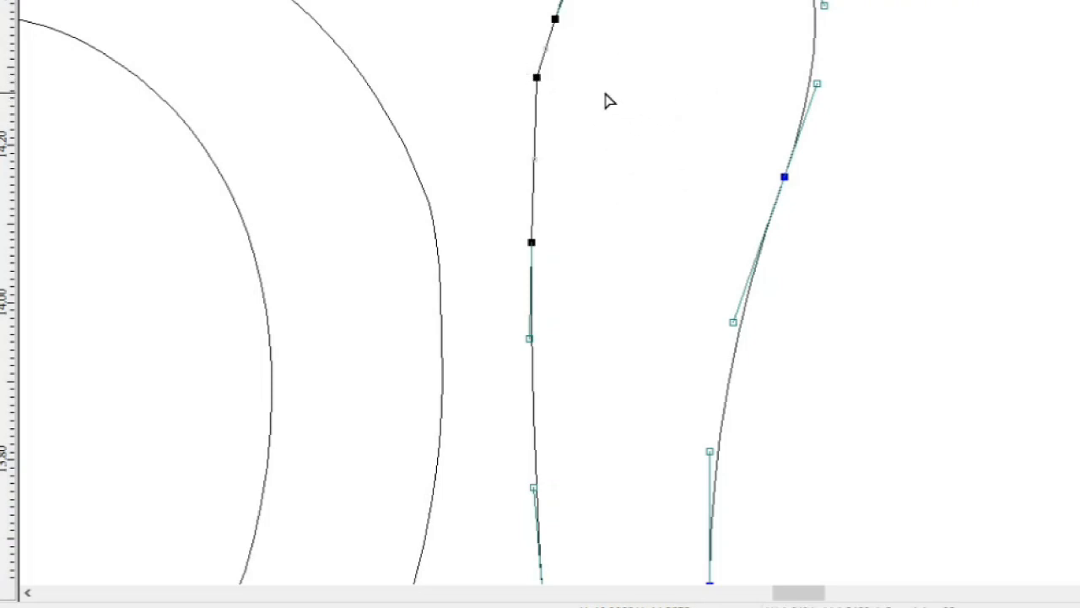
mouse_move(517, 76)
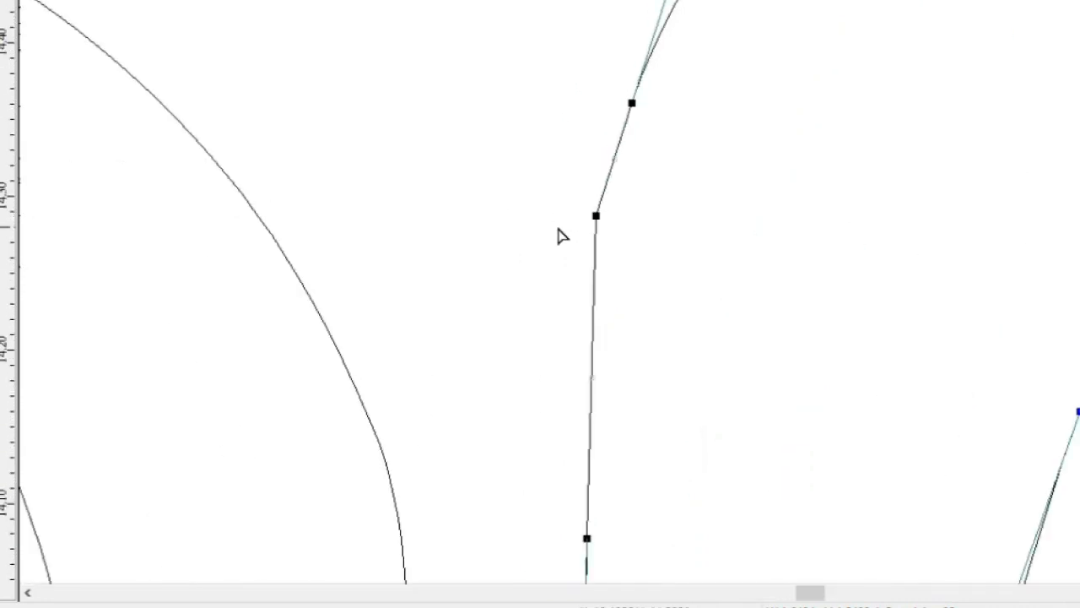
mouse_move(598, 221)
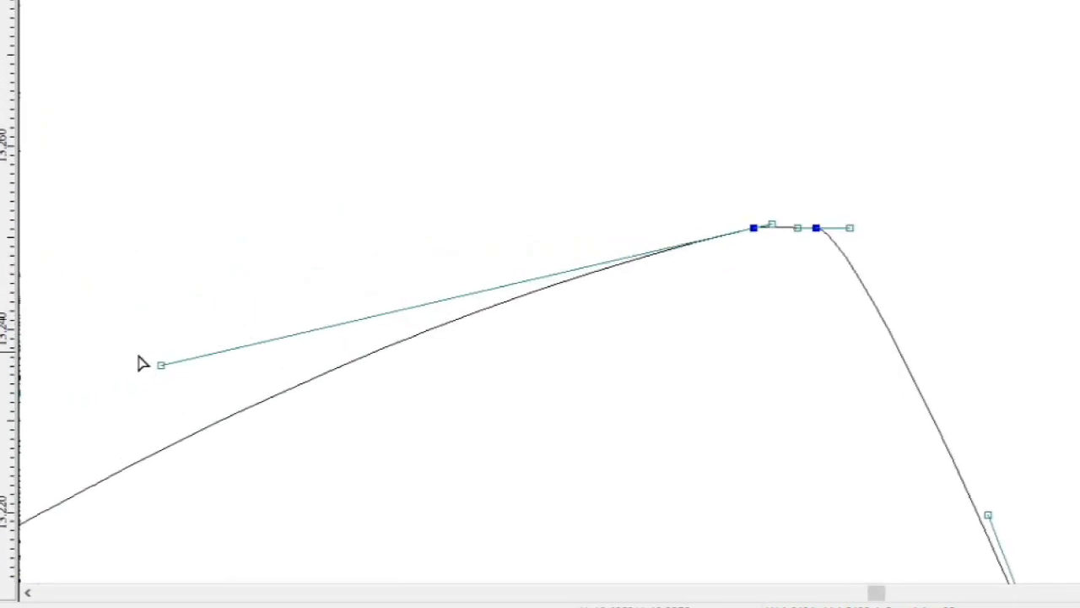
Step: Adjust the long handle of the smooth node at the letter's peak
left_click_drag(162, 363, 159, 395)
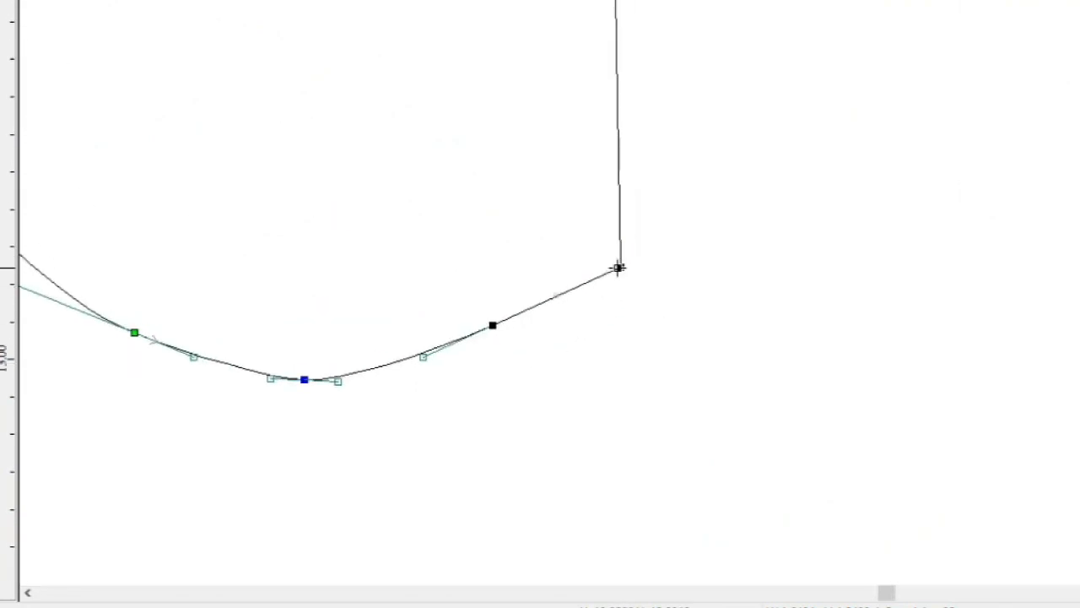
mouse_move(606, 293)
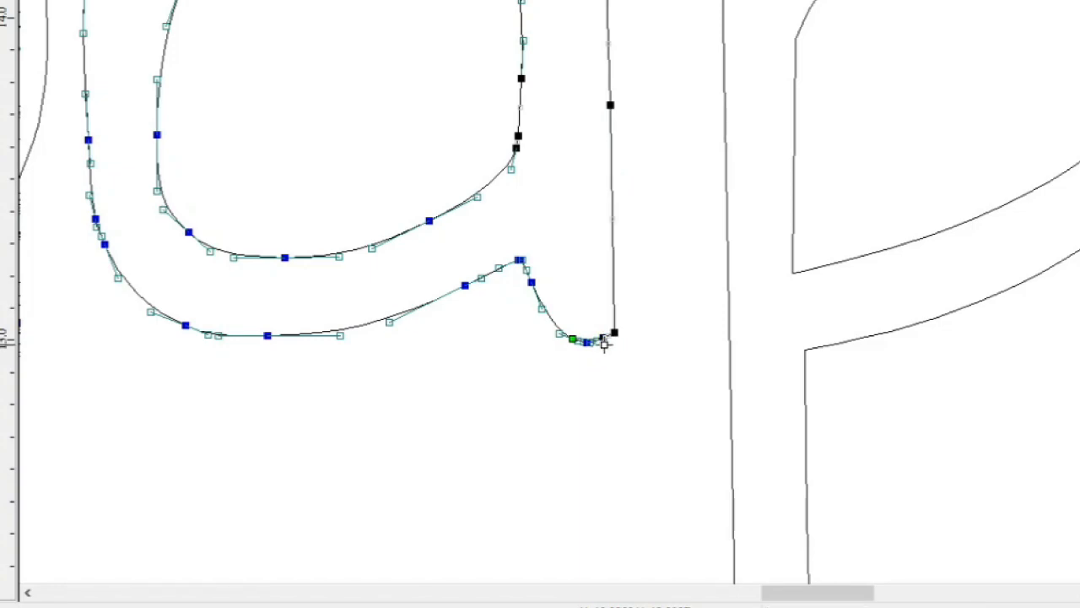
mouse_move(599, 101)
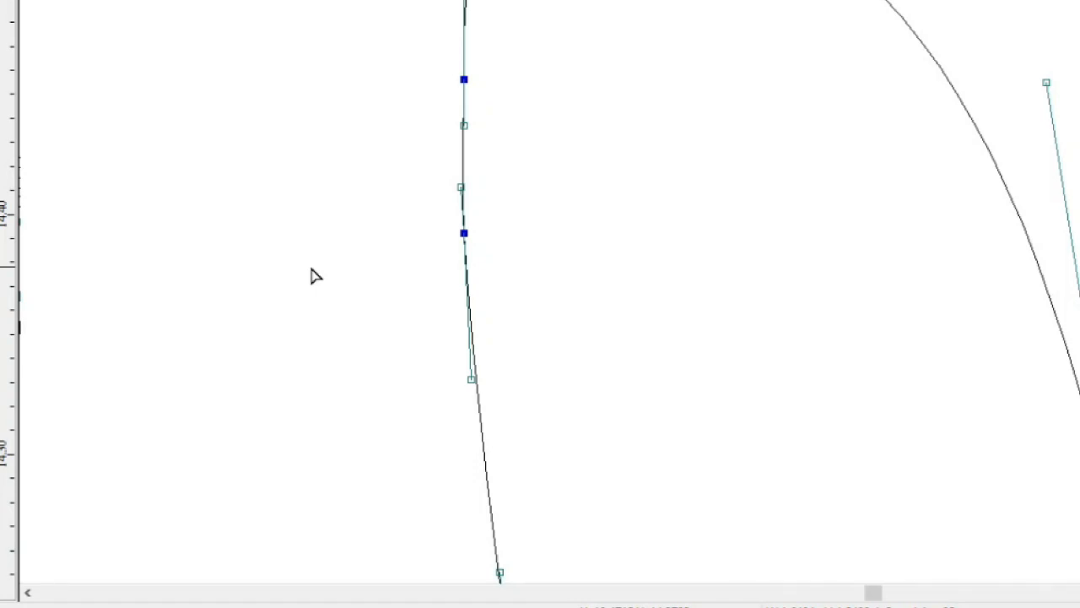
mouse_move(304, 338)
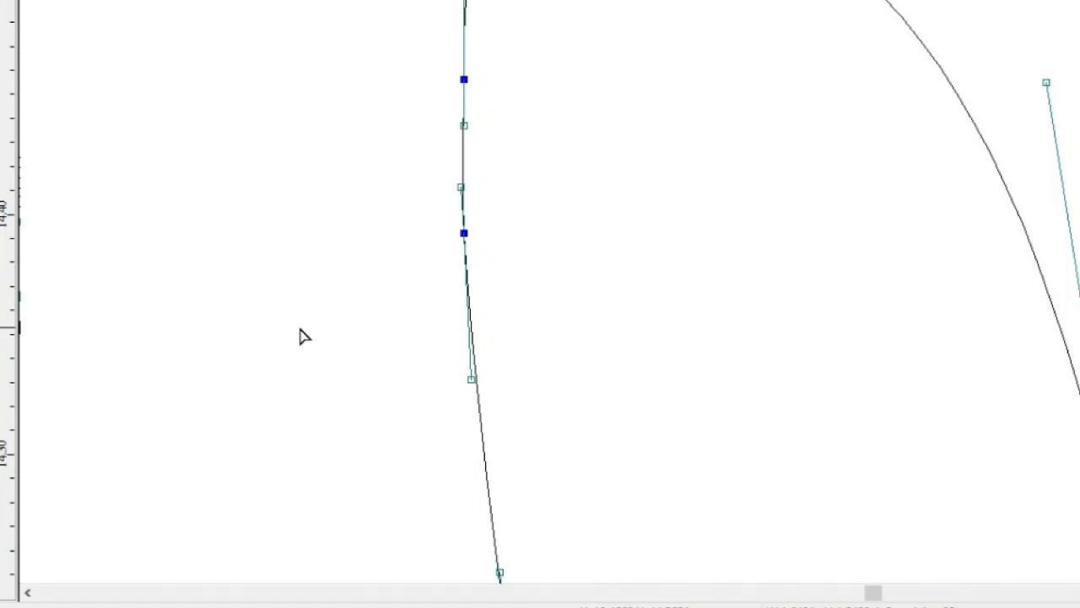